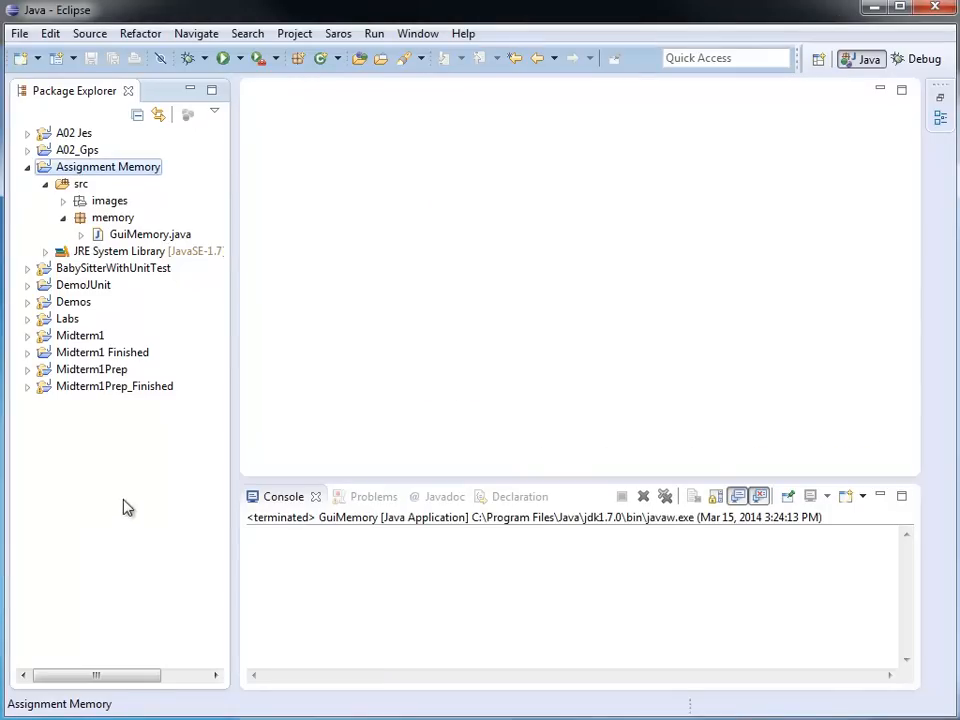
pyautogui.moveTo(123, 177)
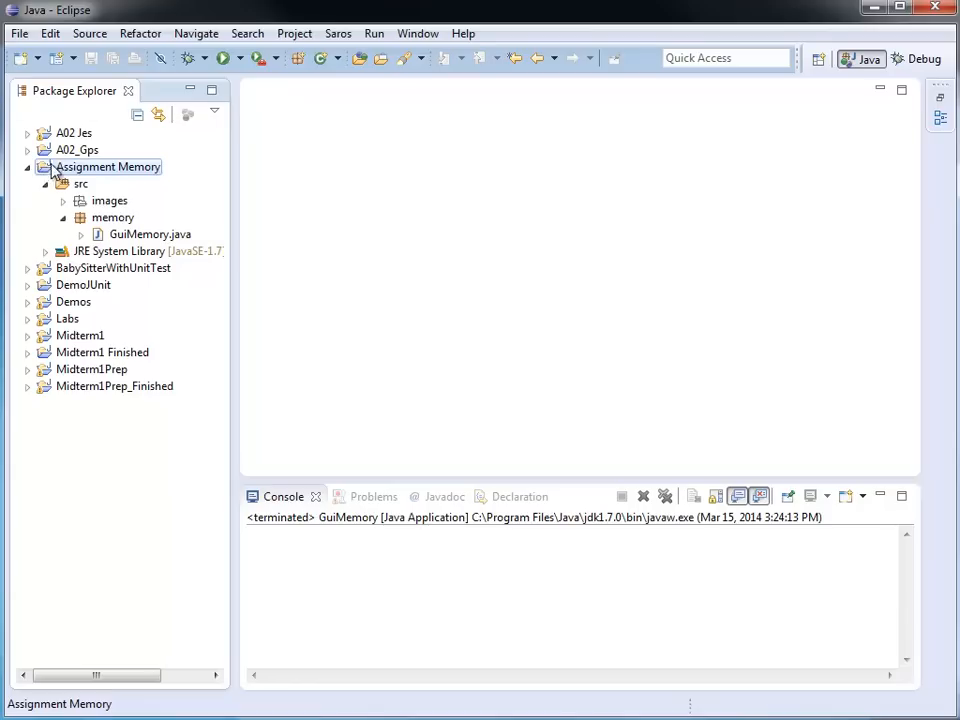
pyautogui.moveTo(125, 180)
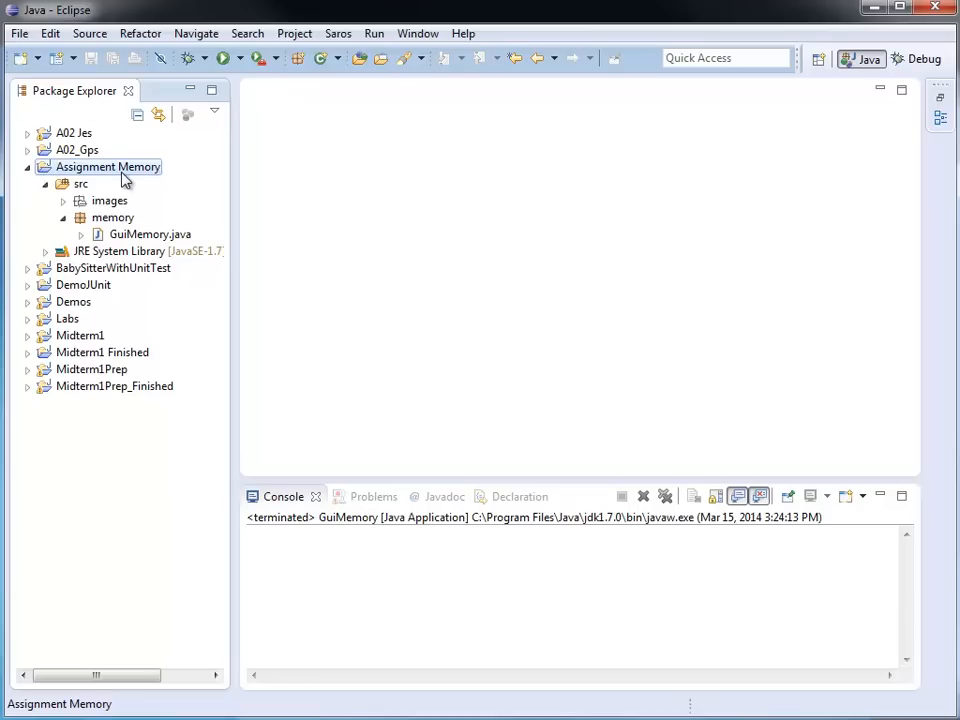
pyautogui.moveTo(115, 172)
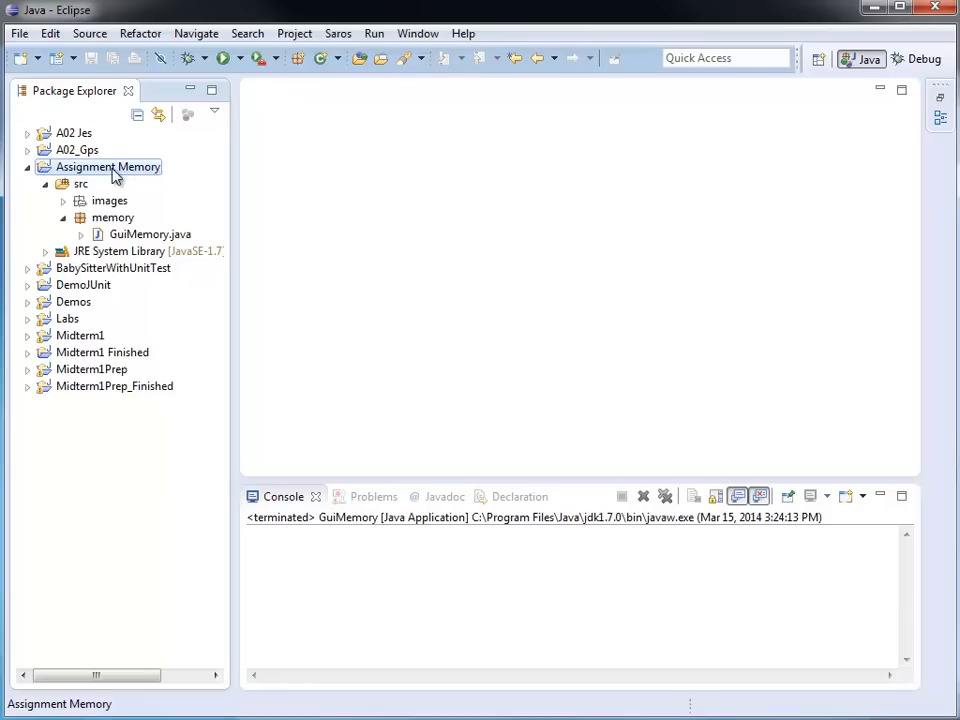
# Export the Assignment Memory project, picking JAR file under the Java category.
pyautogui.rightClick(107, 167)
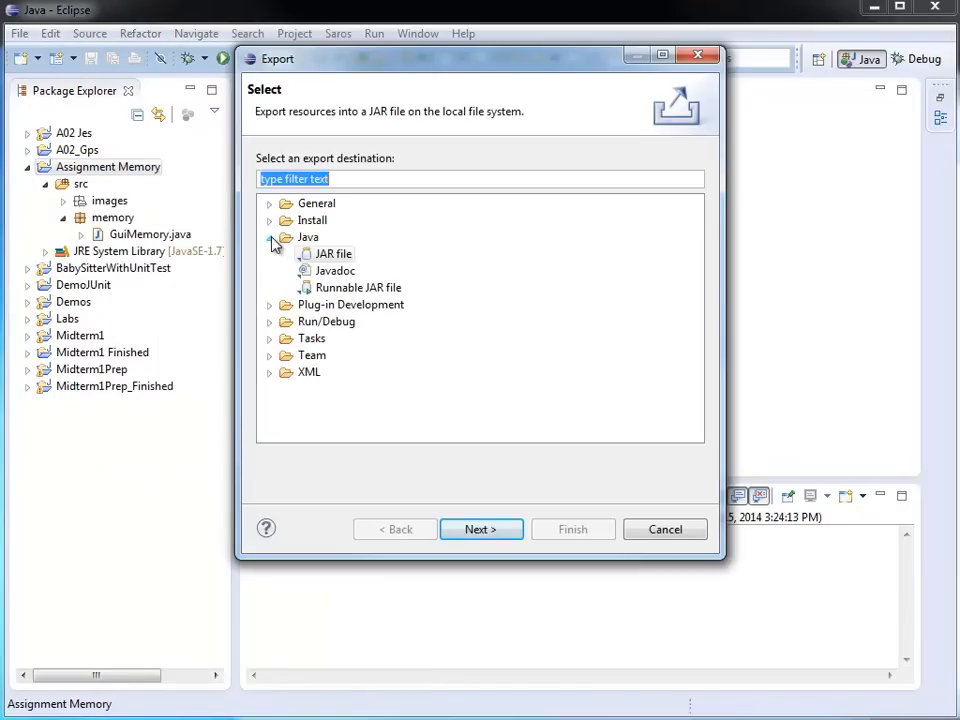
pyautogui.click(269, 237)
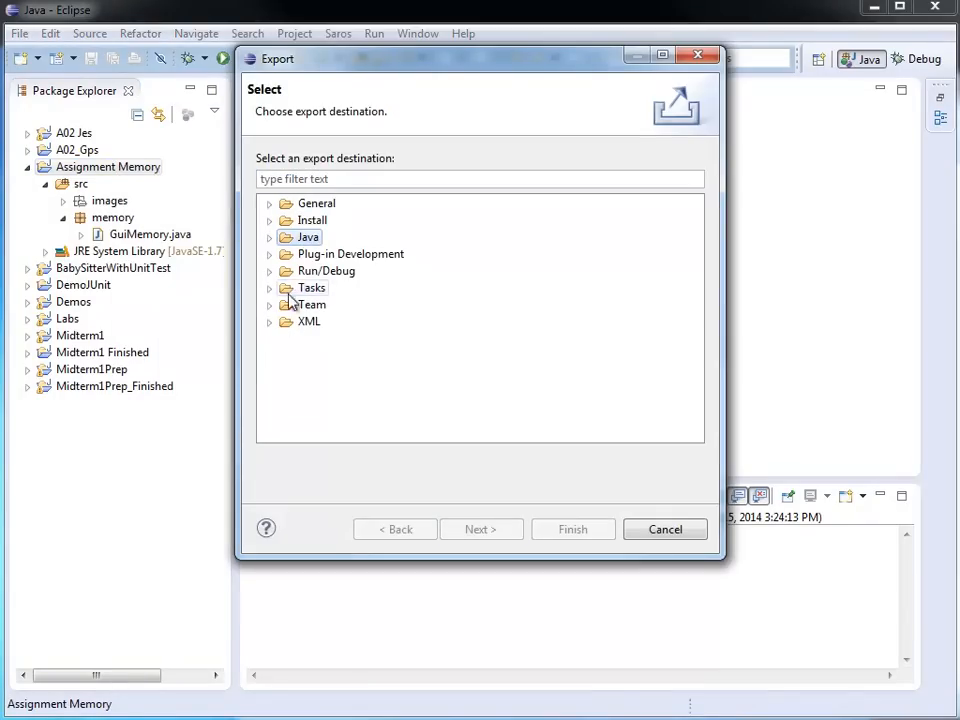
pyautogui.click(269, 237)
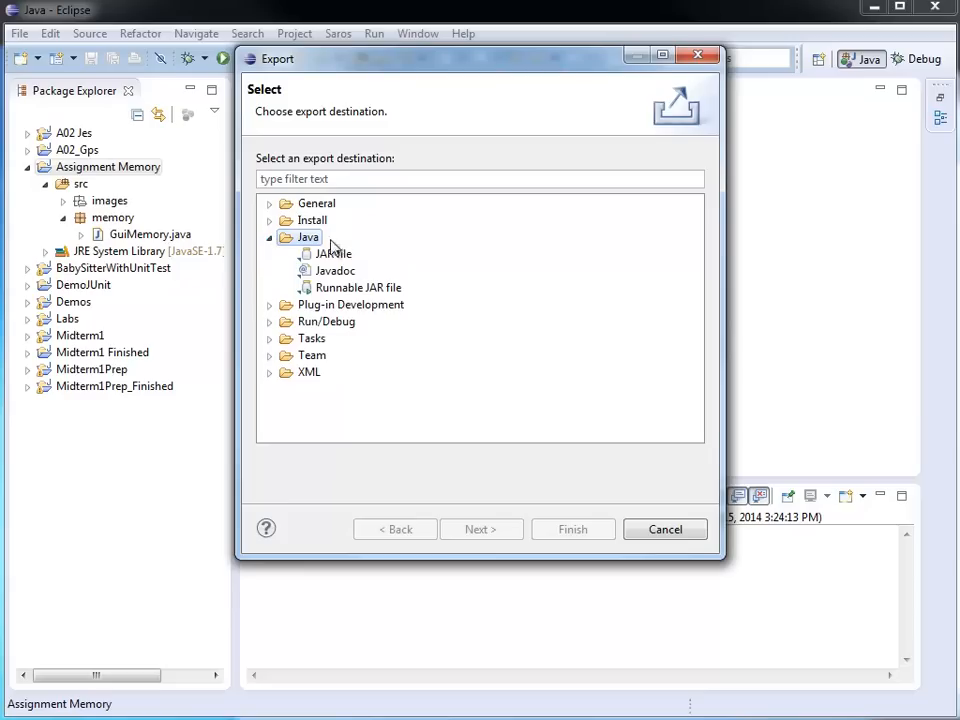
pyautogui.click(331, 253)
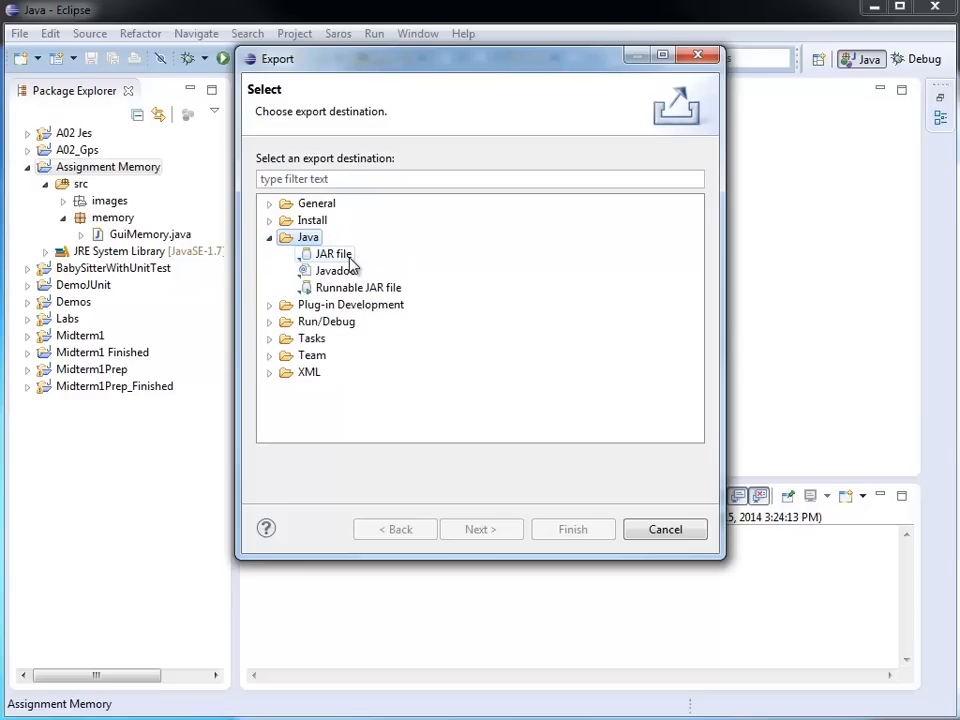
pyautogui.moveTo(385, 283)
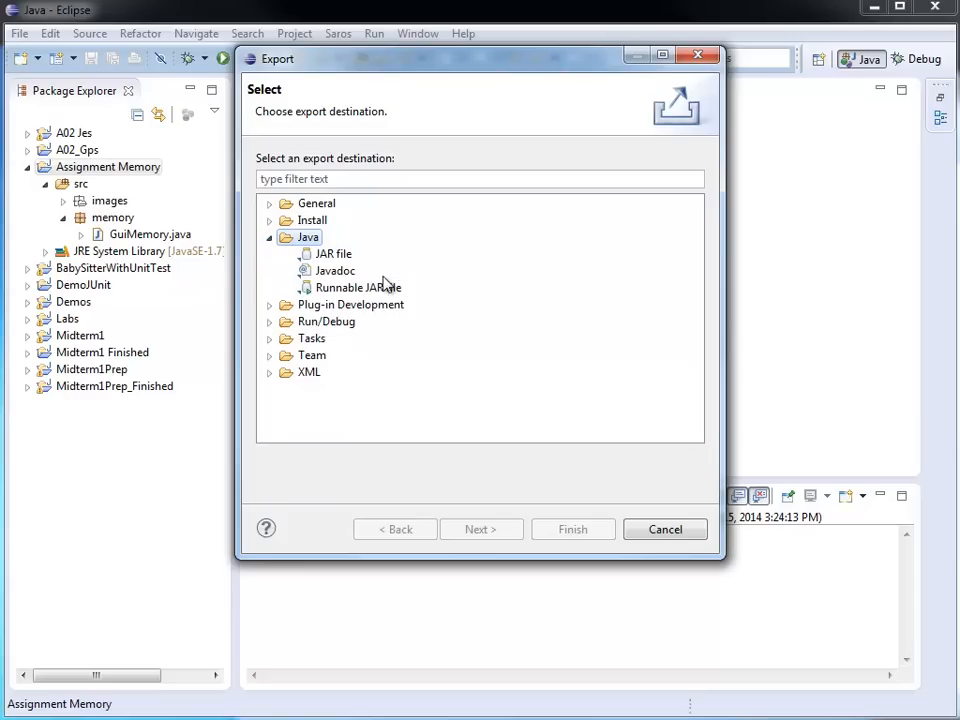
pyautogui.click(357, 287)
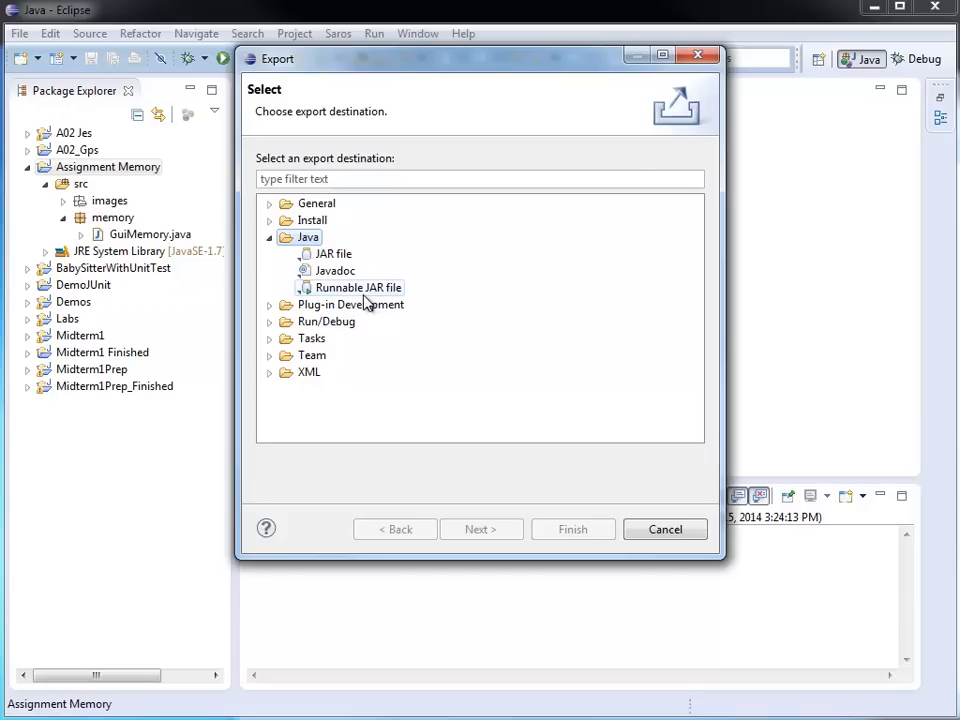
pyautogui.moveTo(355, 300)
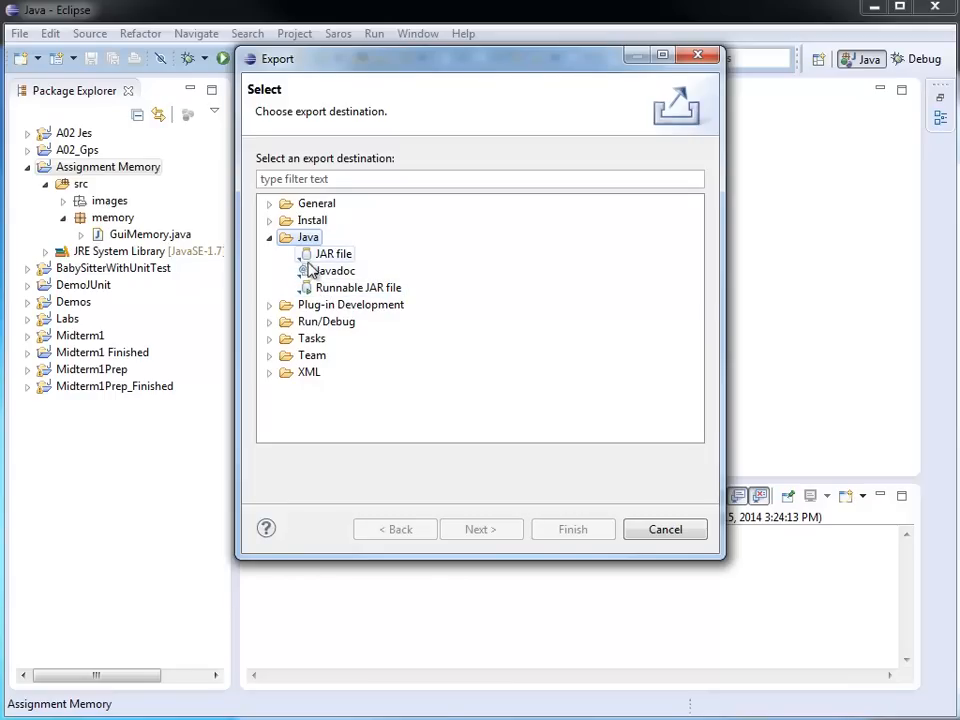
pyautogui.moveTo(335, 263)
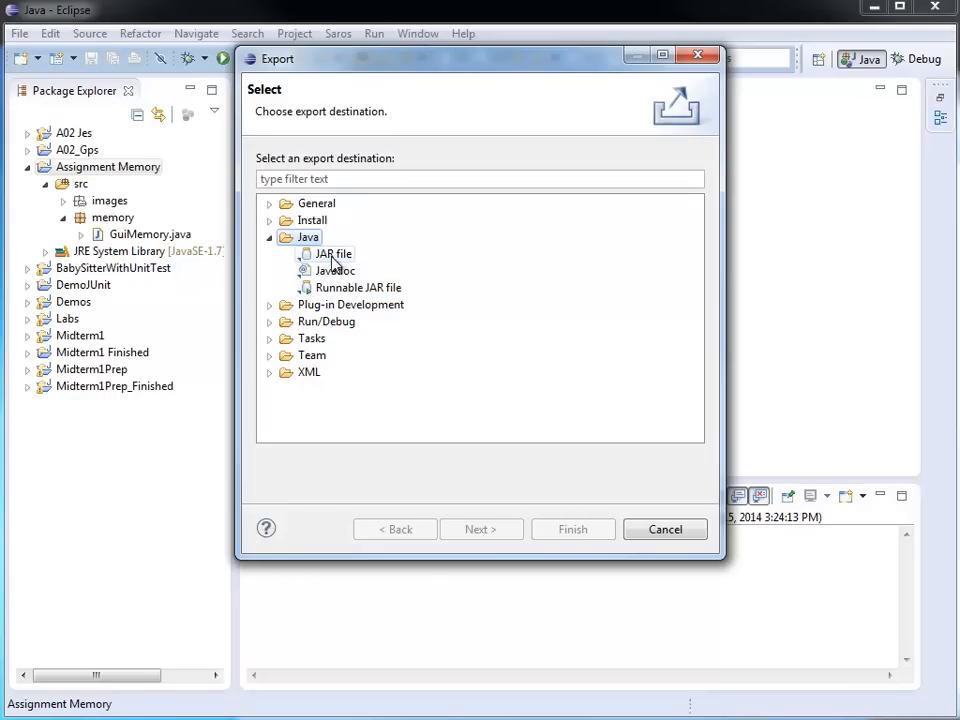
pyautogui.click(333, 253)
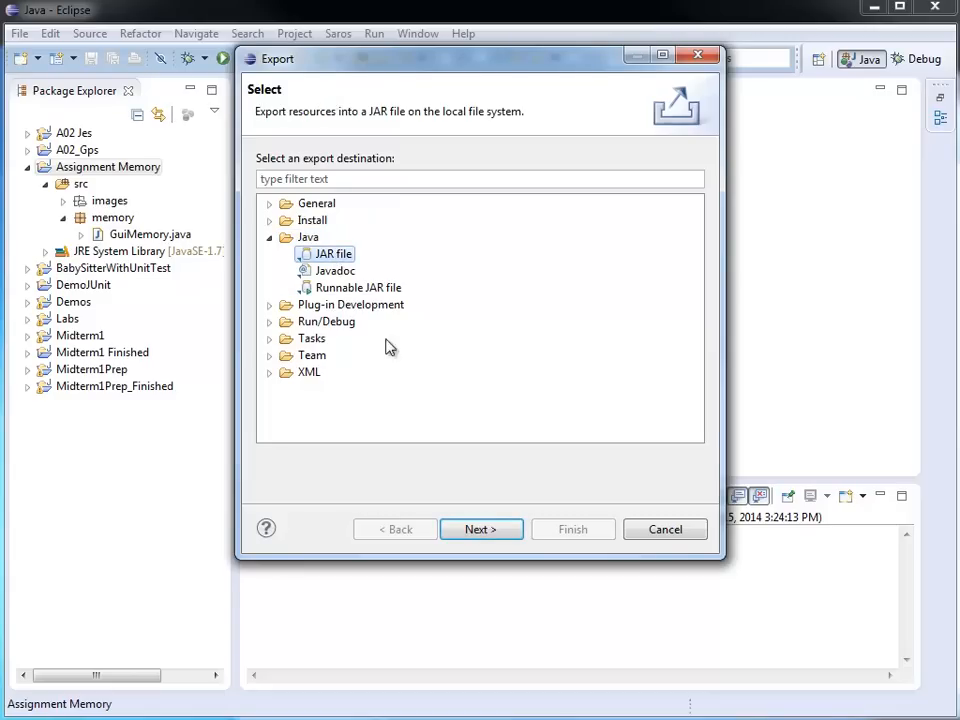
pyautogui.click(481, 529)
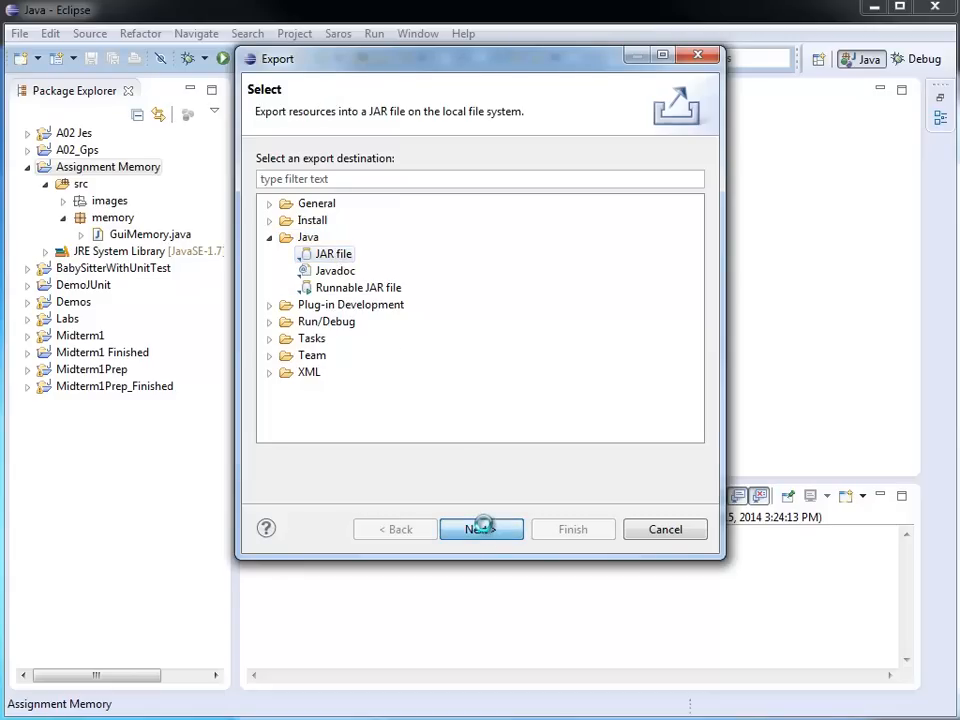
# Export Java source files and resources to C:\TEMP\Memory.jar, advancing to packaging options.
pyautogui.click(481, 529)
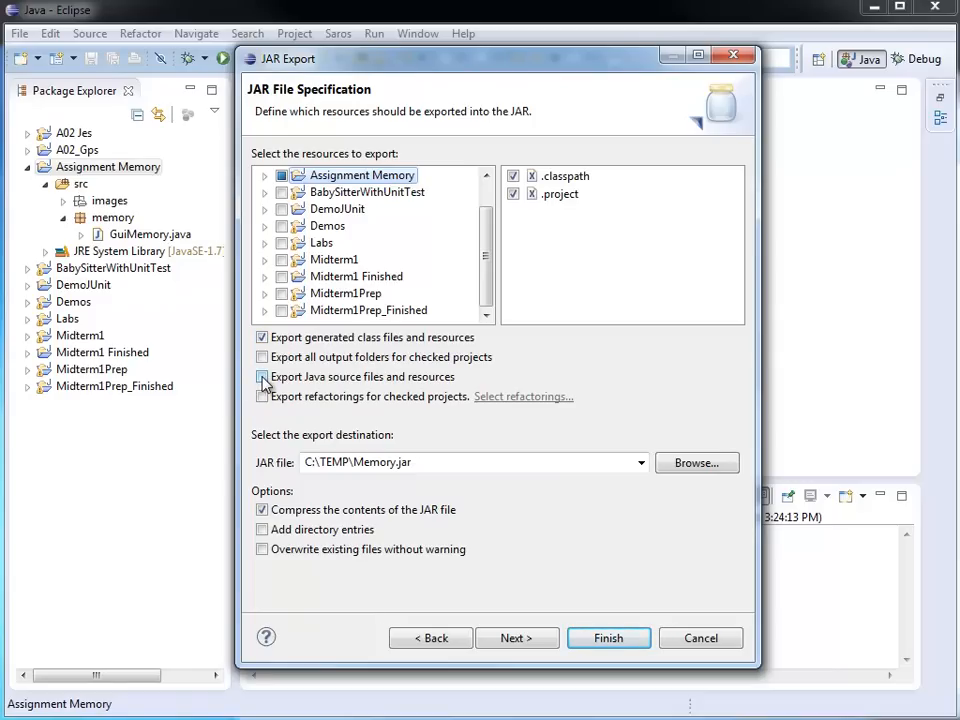
pyautogui.click(262, 377)
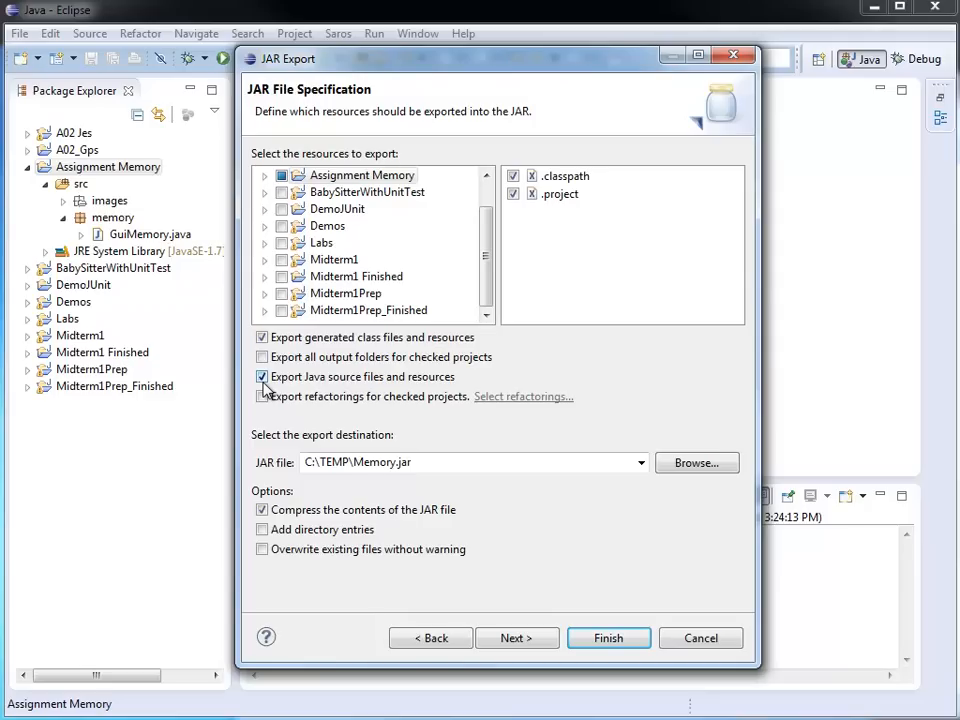
pyautogui.click(262, 376)
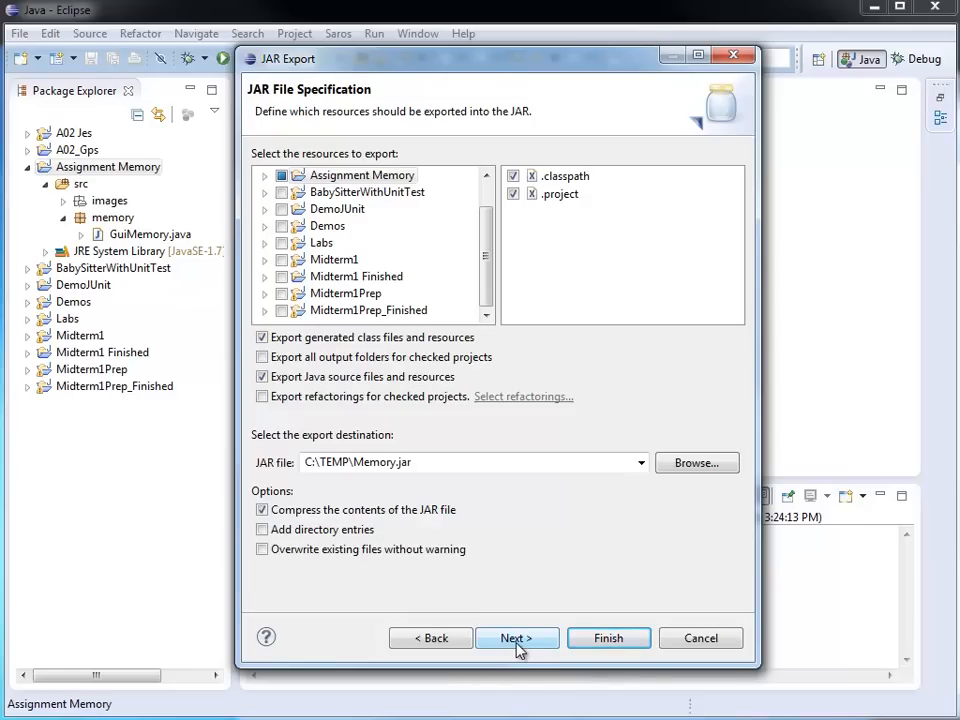
pyautogui.click(517, 638)
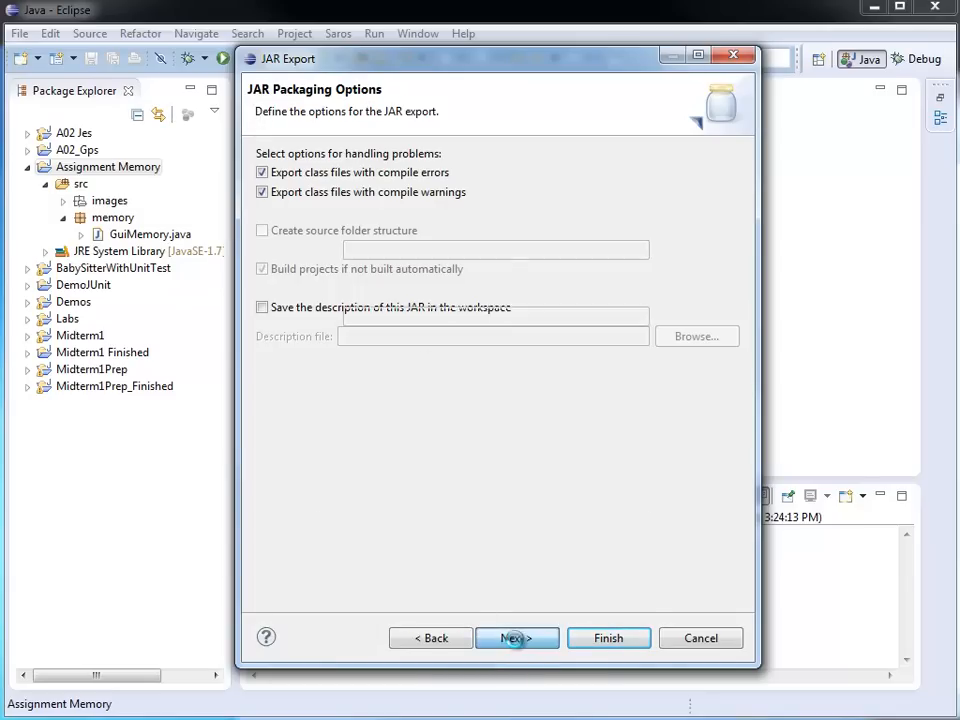
# Skip packaging options to reach the JAR Manifest Specification page.
pyautogui.click(517, 638)
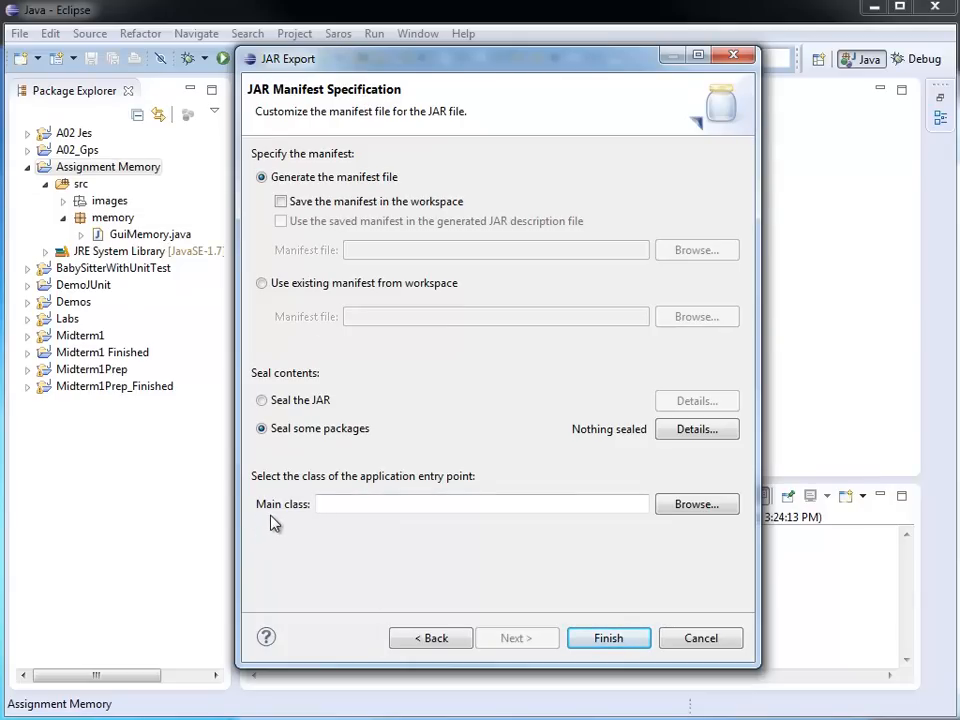
pyautogui.moveTo(307, 532)
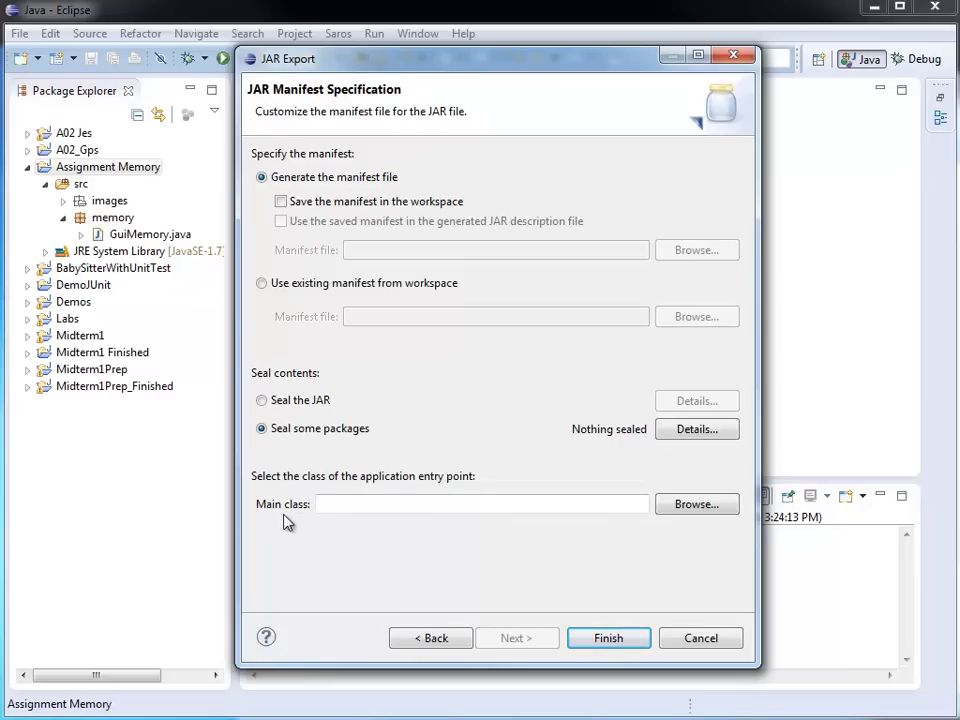
pyautogui.moveTo(157, 512)
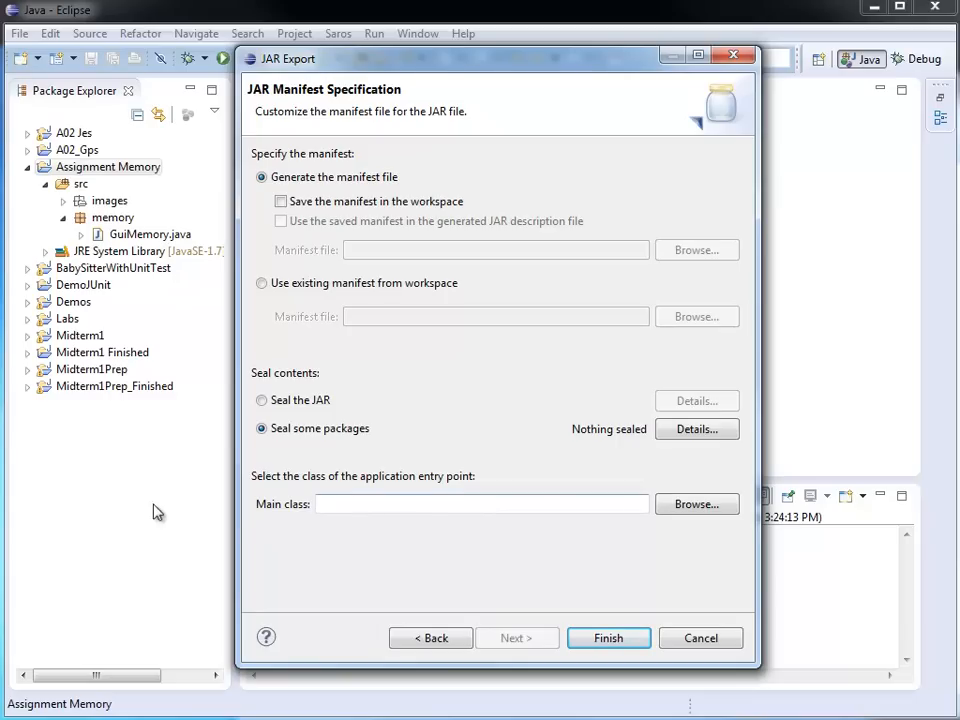
# Set GuiMemory as the manifest main class and finish the JAR export.
pyautogui.click(697, 503)
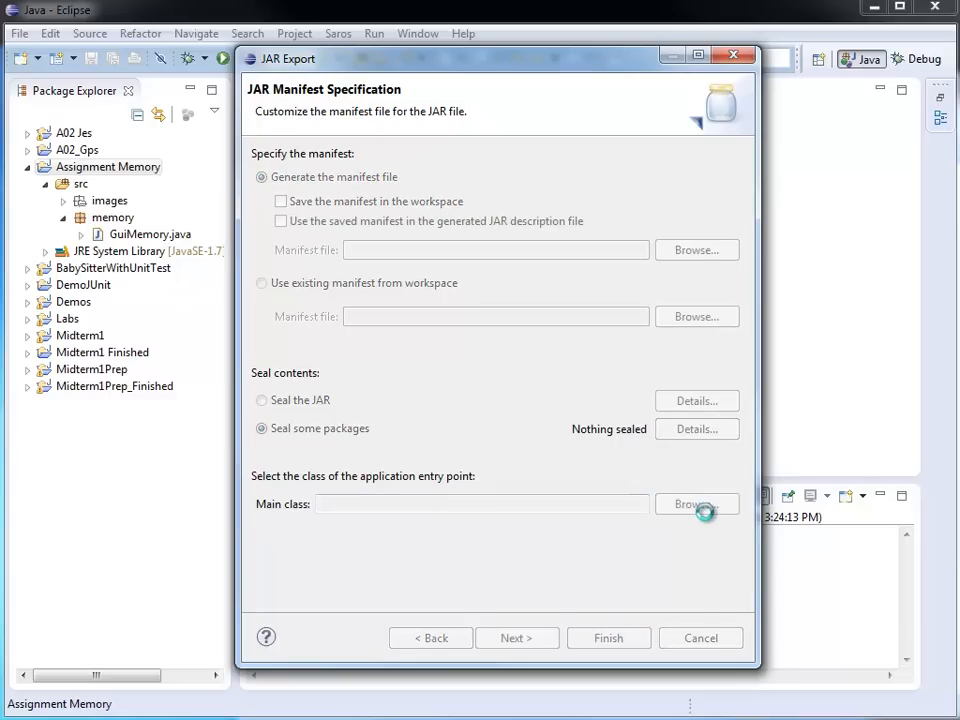
pyautogui.click(697, 504)
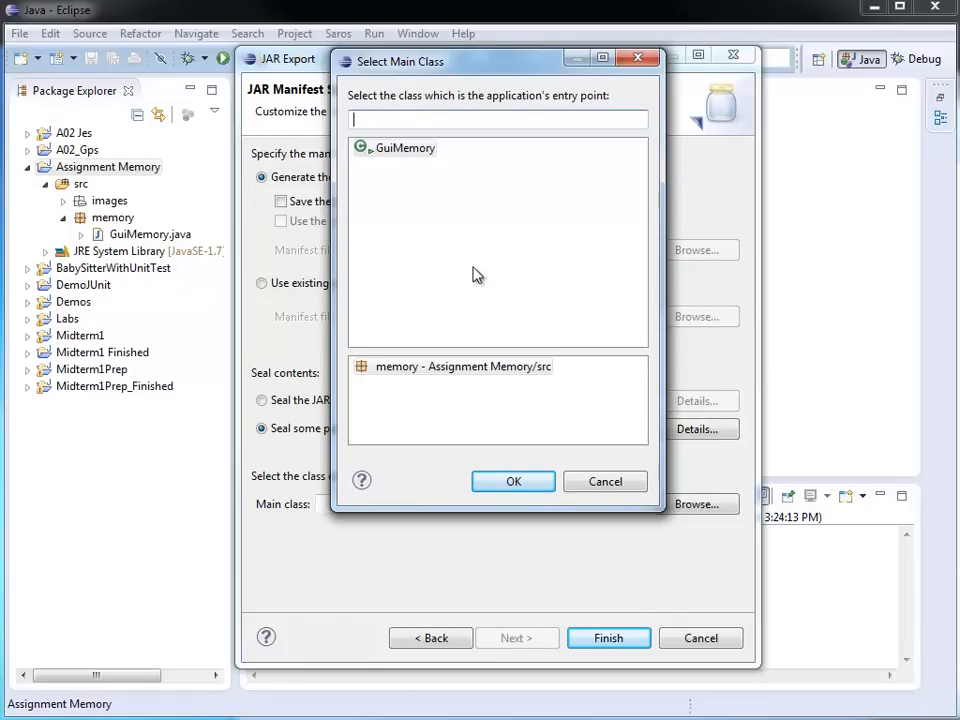
pyautogui.moveTo(460, 162)
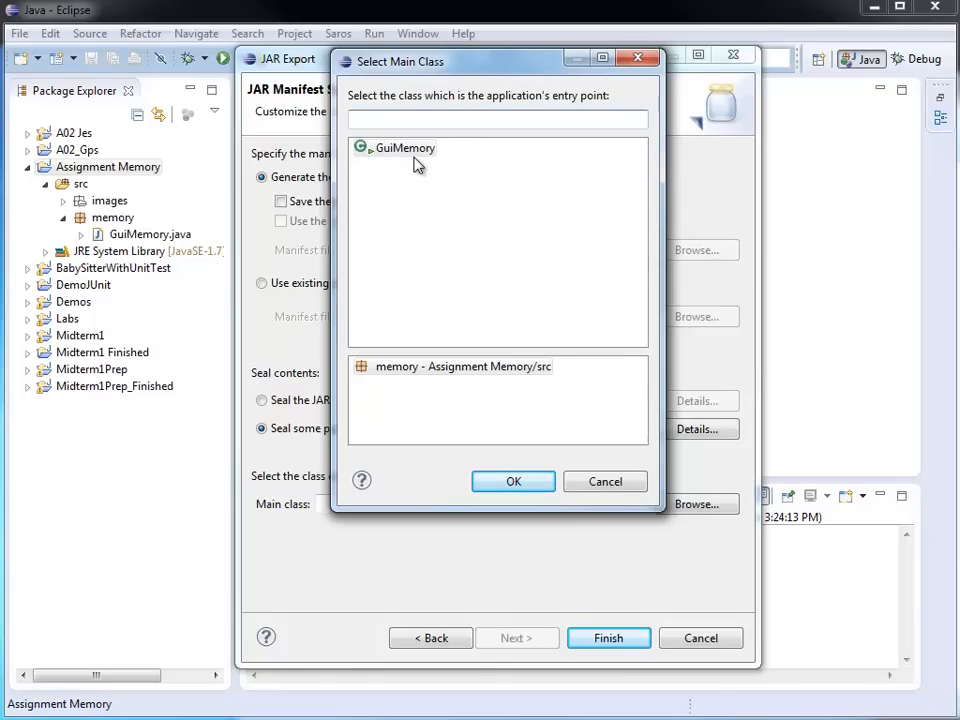
pyautogui.moveTo(443, 223)
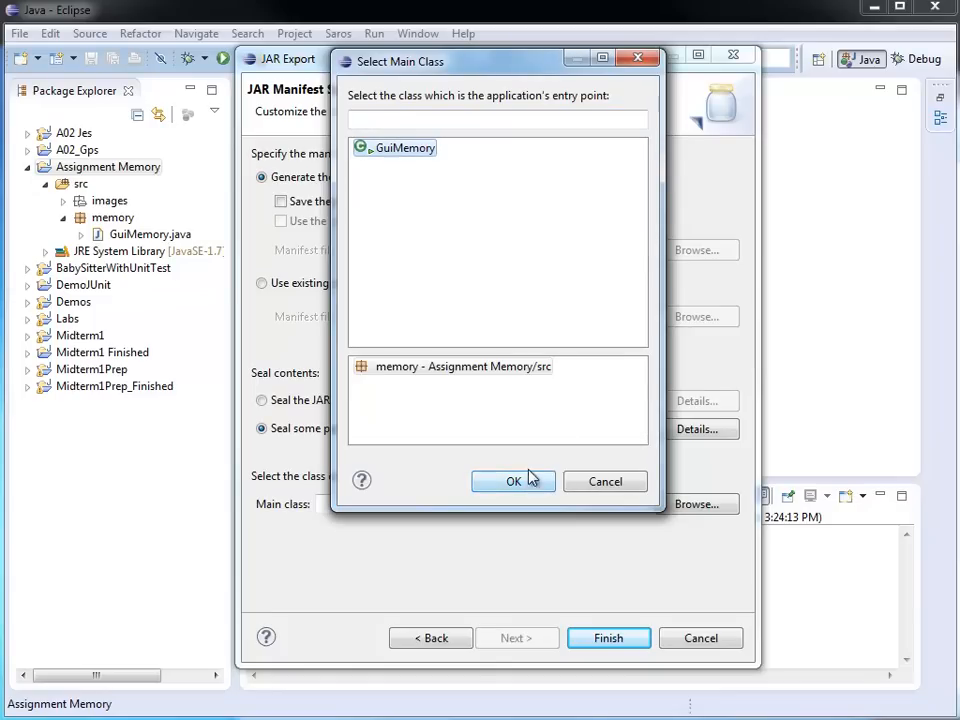
pyautogui.click(513, 481)
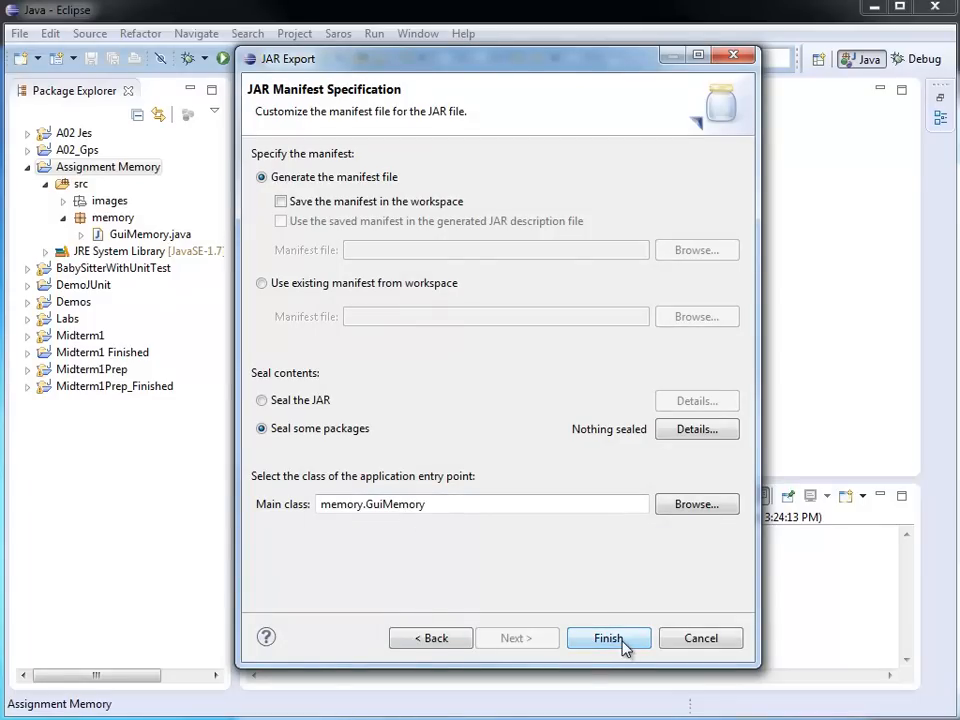
pyautogui.click(609, 638)
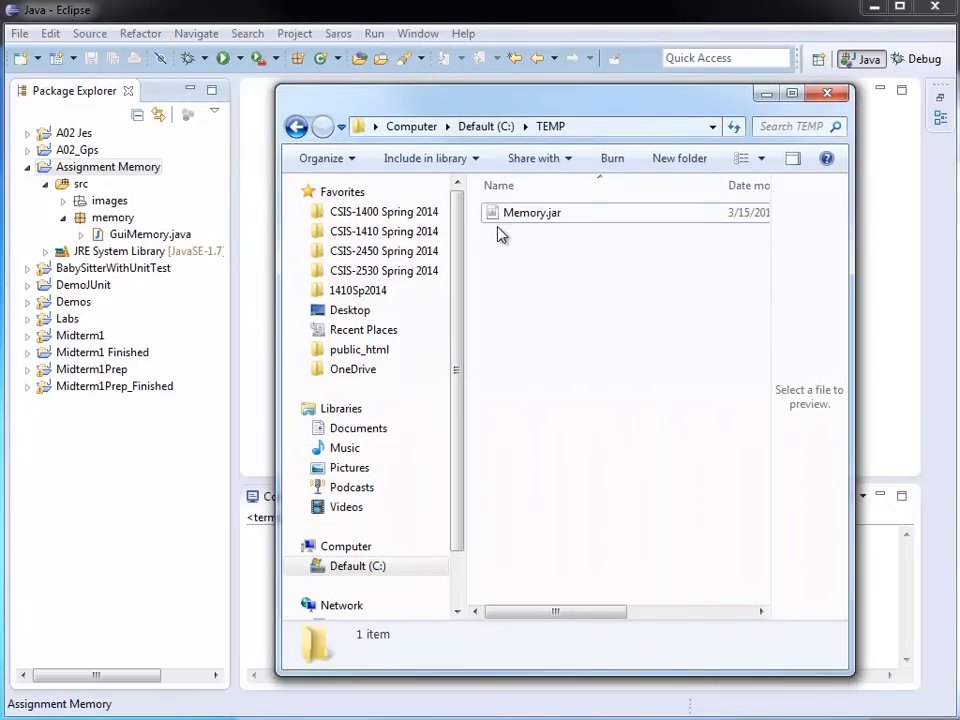
pyautogui.moveTo(558, 233)
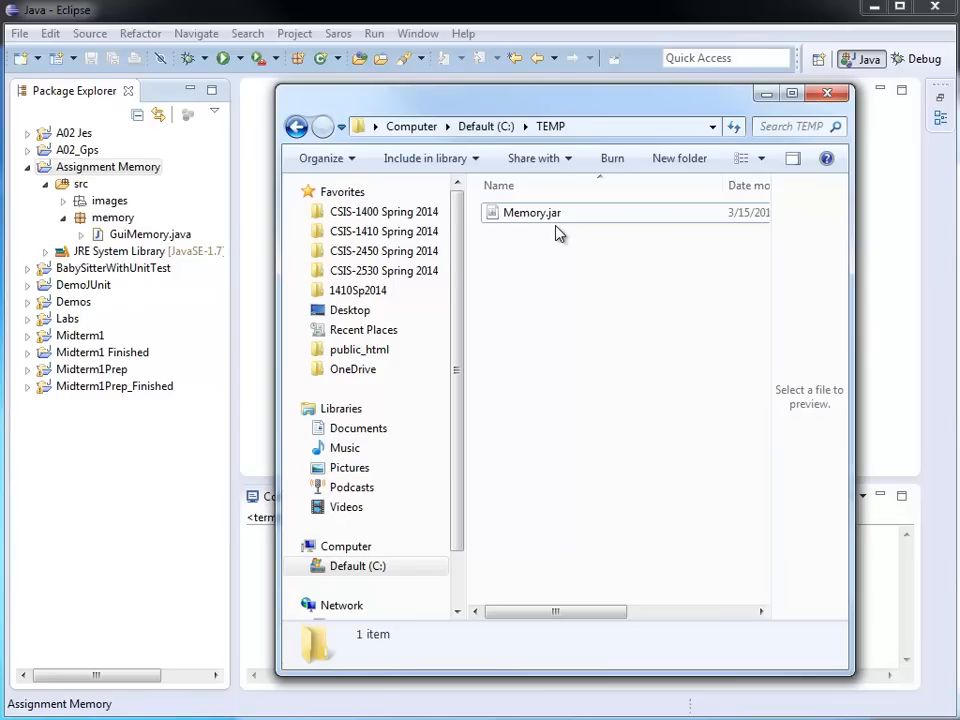
pyautogui.moveTo(545, 234)
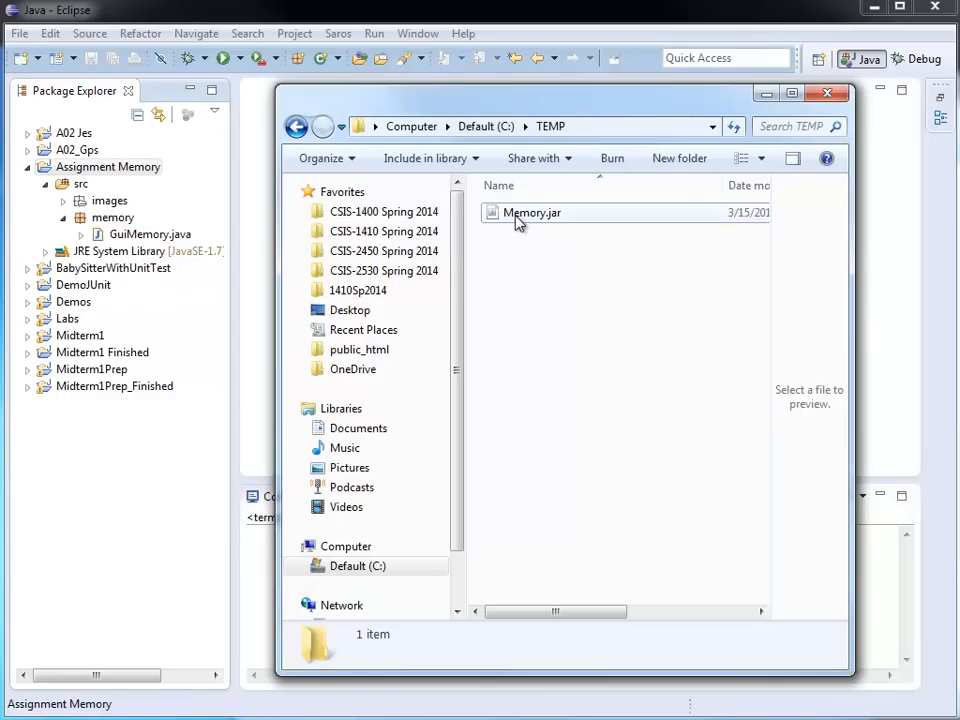
# Select Memory.jar in C:\TEMP to see its 59.1 KB Executable Jar File details.
pyautogui.click(531, 212)
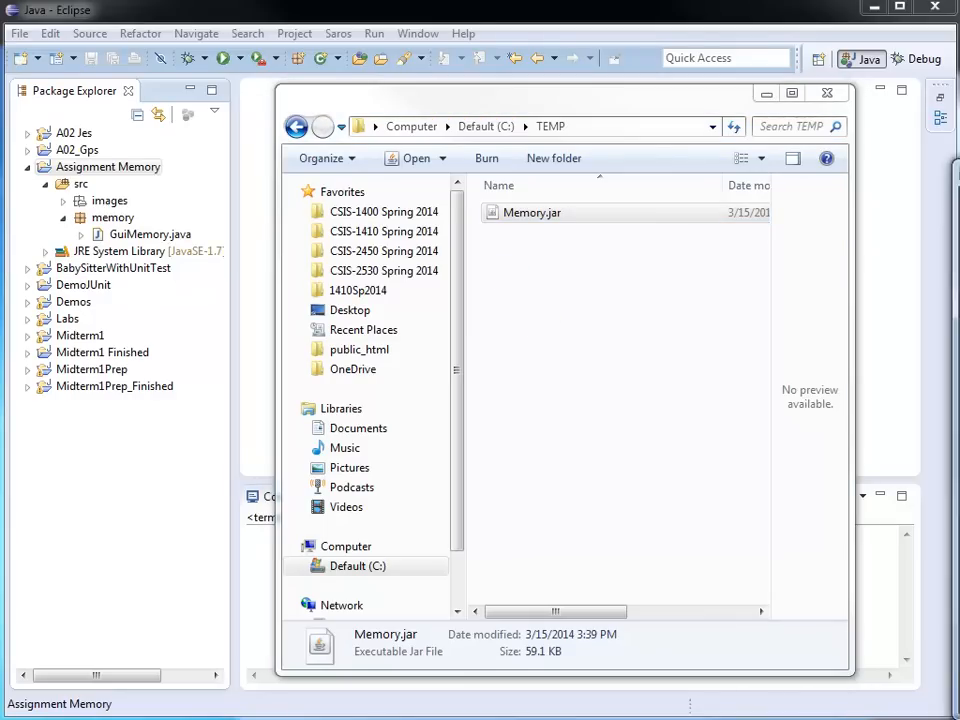
# Launch Memory.jar from Explorer, check the 12-card board, and close it.
pyautogui.doubleClick(531, 212)
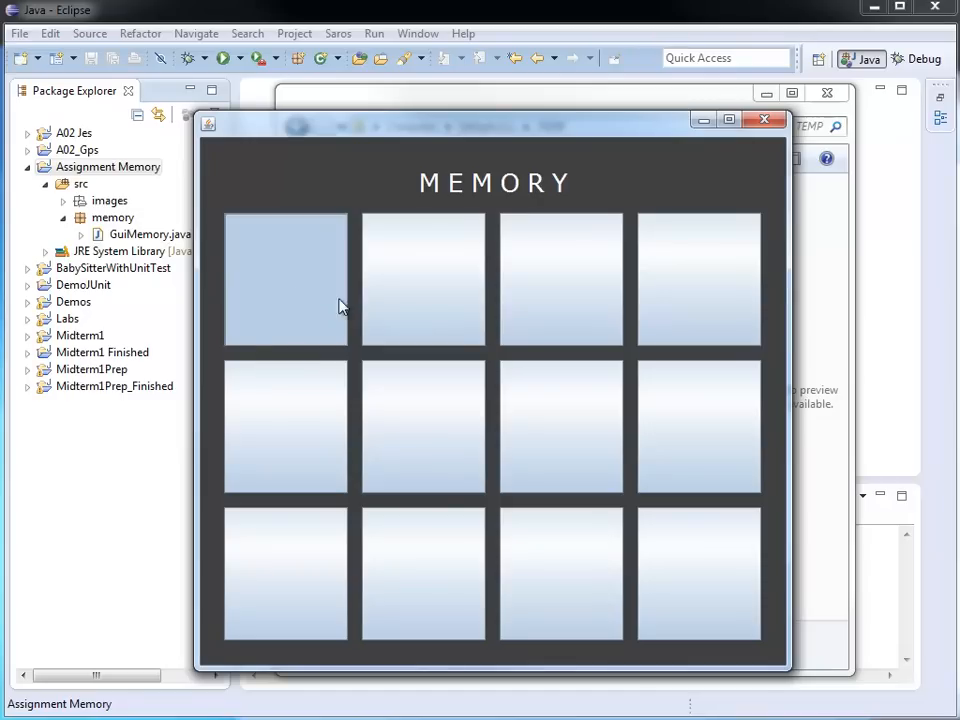
pyautogui.moveTo(560, 280)
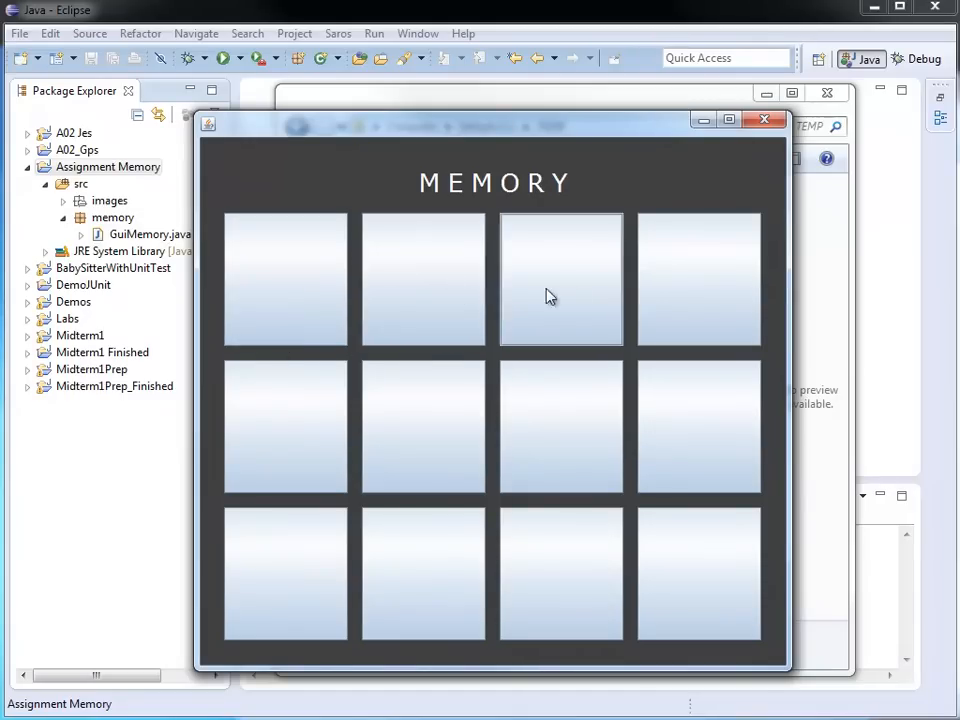
pyautogui.moveTo(710, 302)
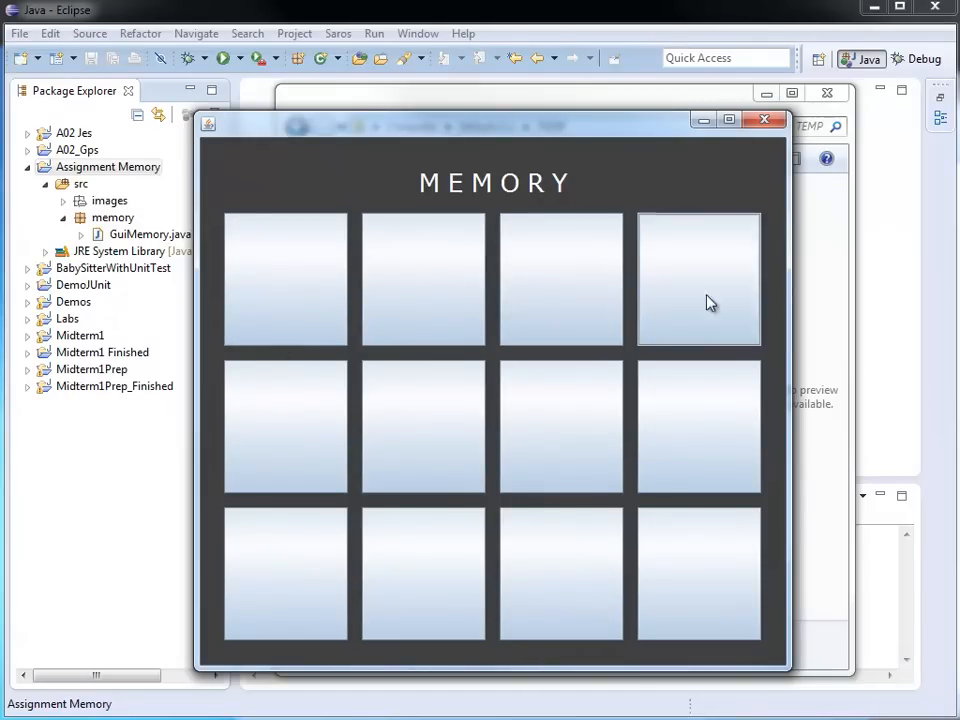
pyautogui.click(285, 427)
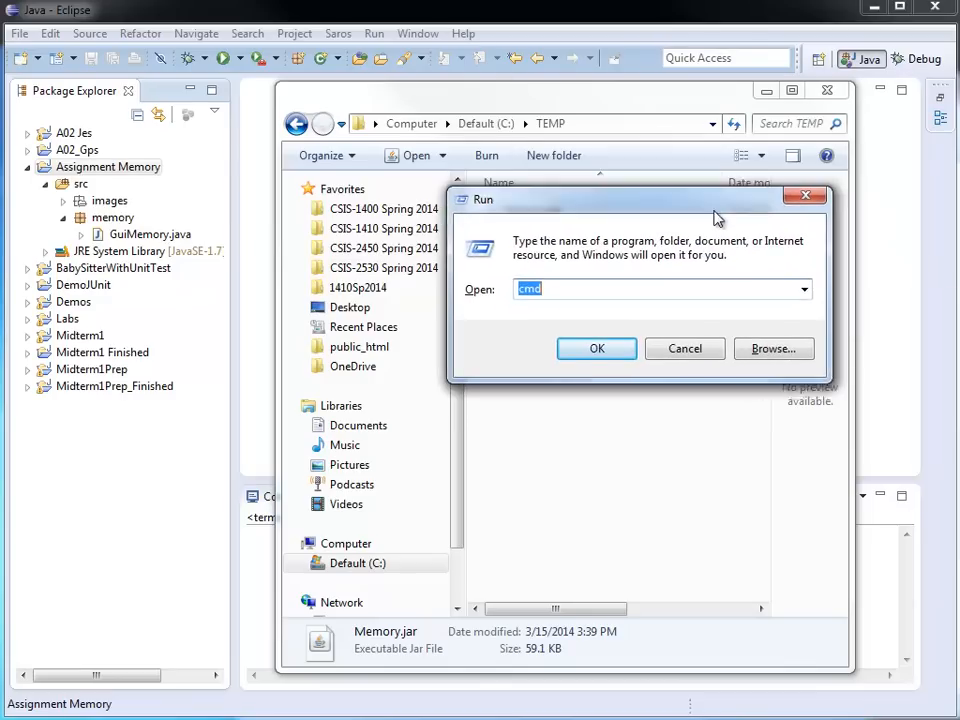
# Run cmd from the Run dialog to open a Command Prompt.
pyautogui.click(685, 348)
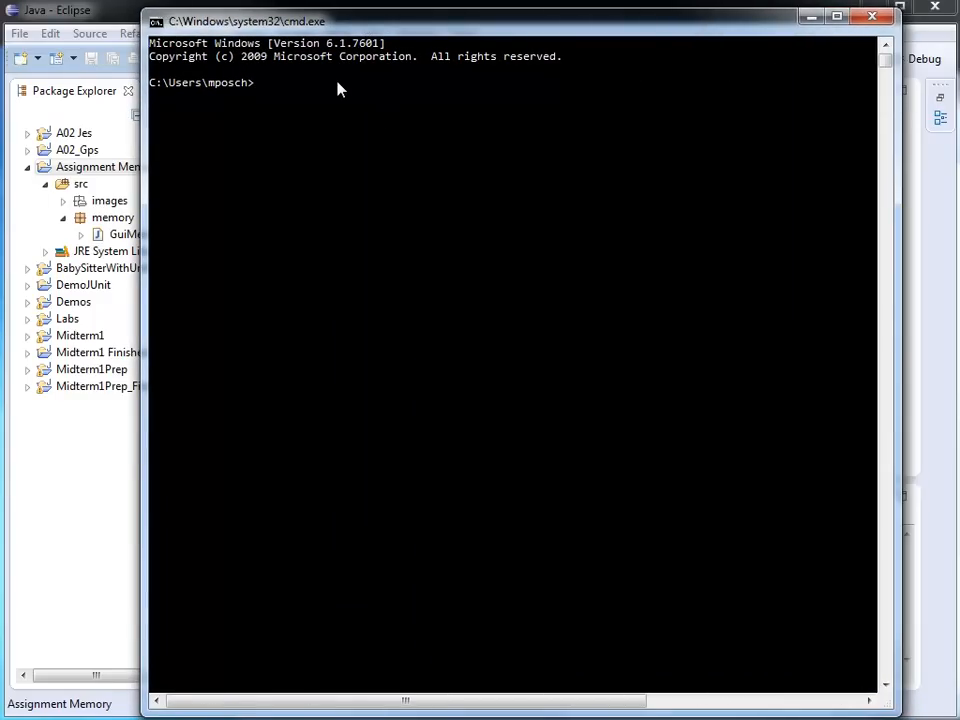
# Change to C:\TEMP, list it with dir, and run java -jar Memory.jar.
pyautogui.write('cd \\')
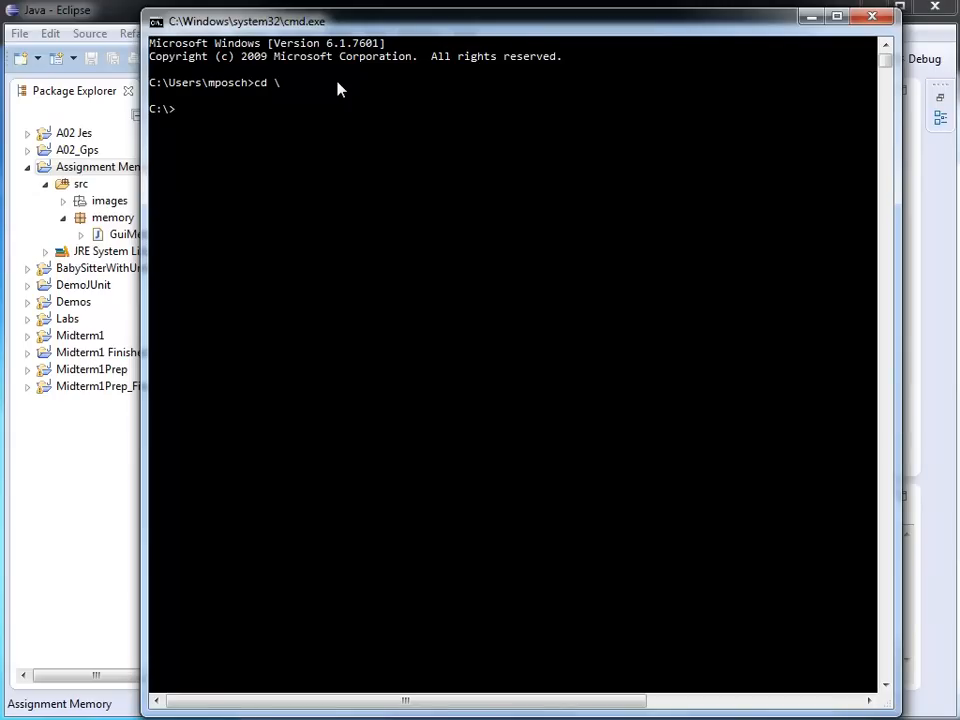
pyautogui.write('cd TEMP')
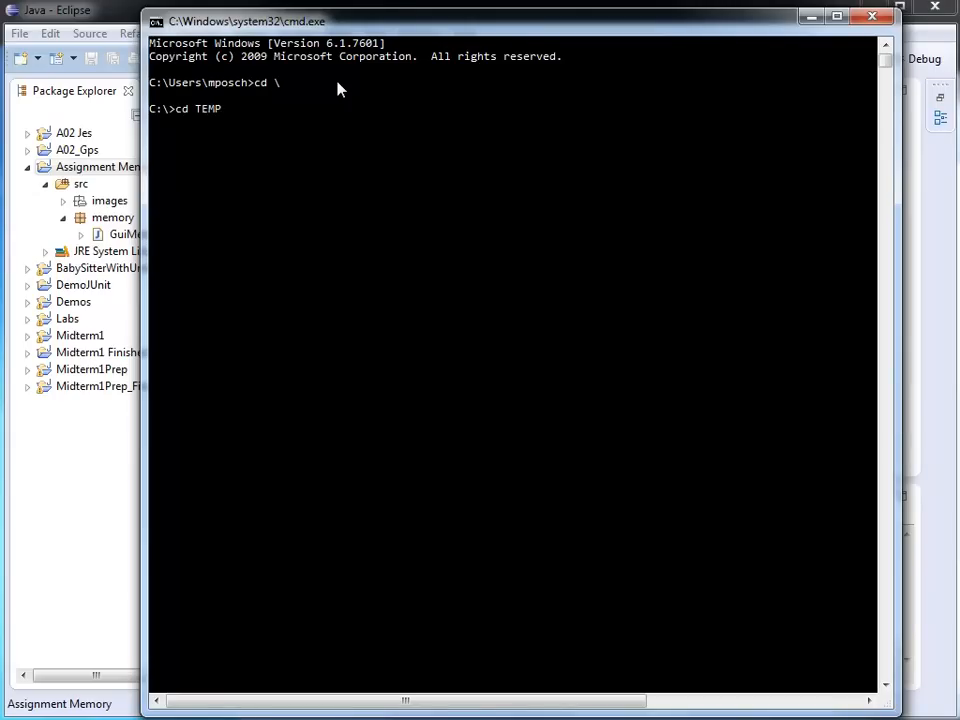
pyautogui.write('dir')
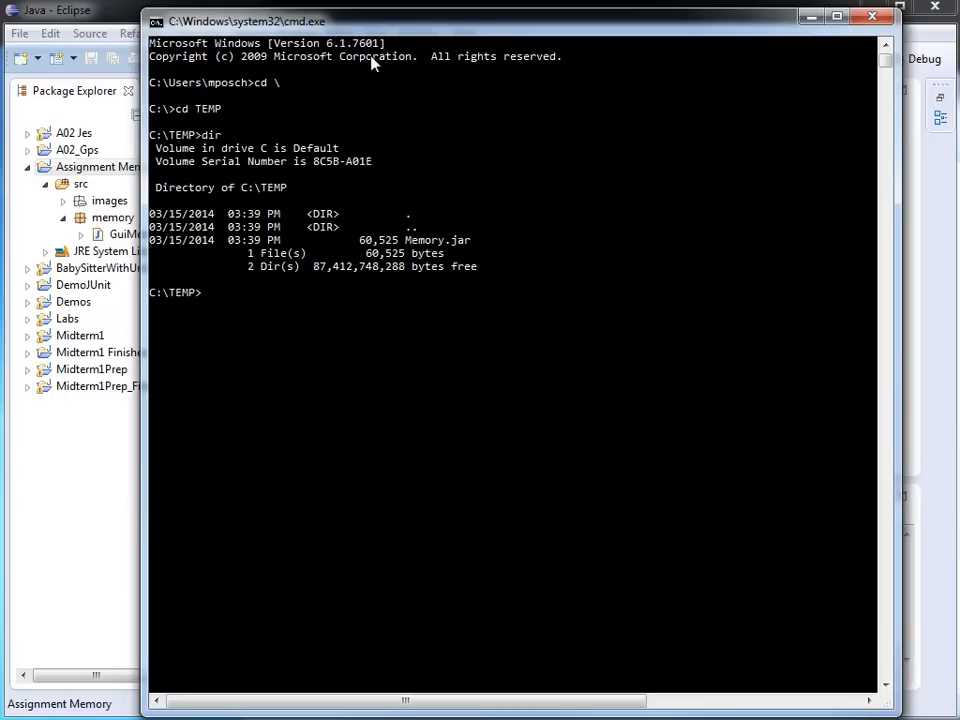
pyautogui.moveTo(460, 256)
pyautogui.write('java -')
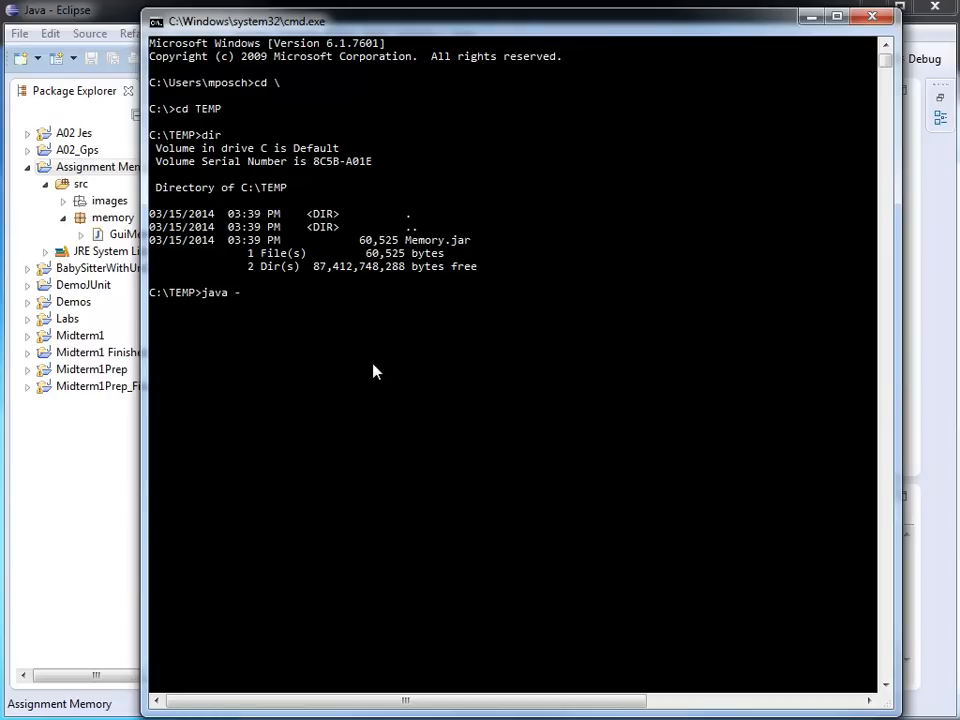
pyautogui.write('jar Memory.')
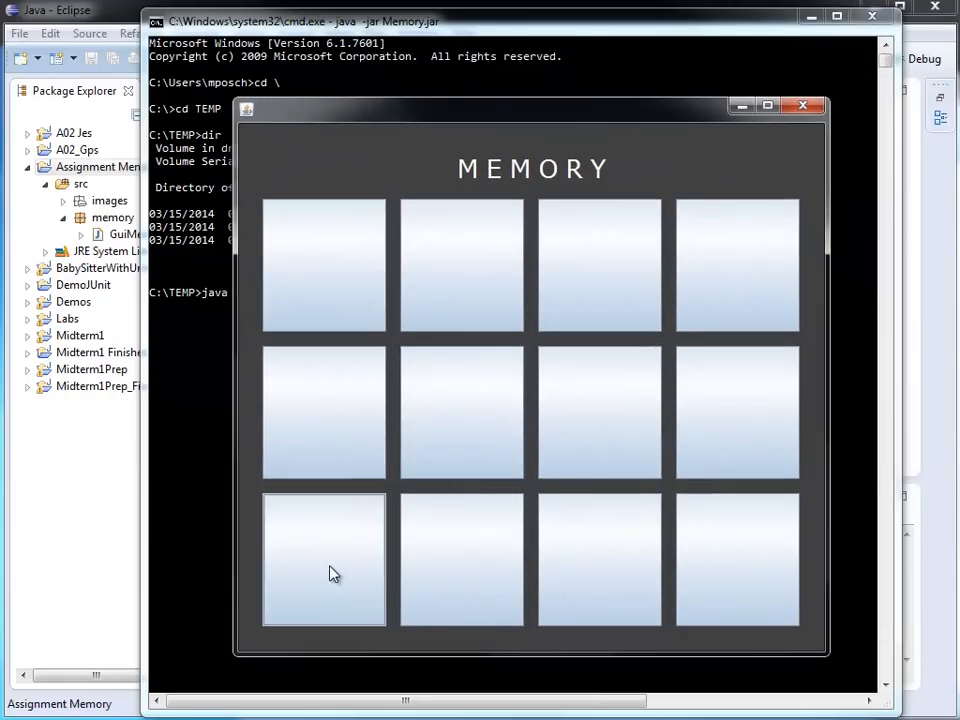
# Flip the second bottom-row card to reveal the white calla lily image.
pyautogui.click(461, 559)
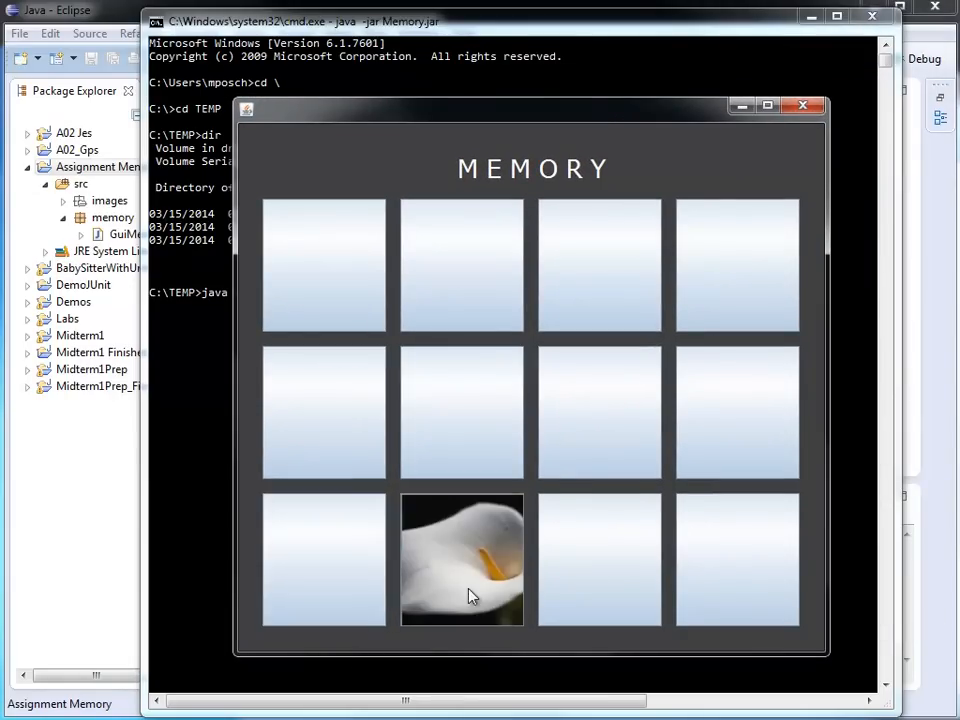